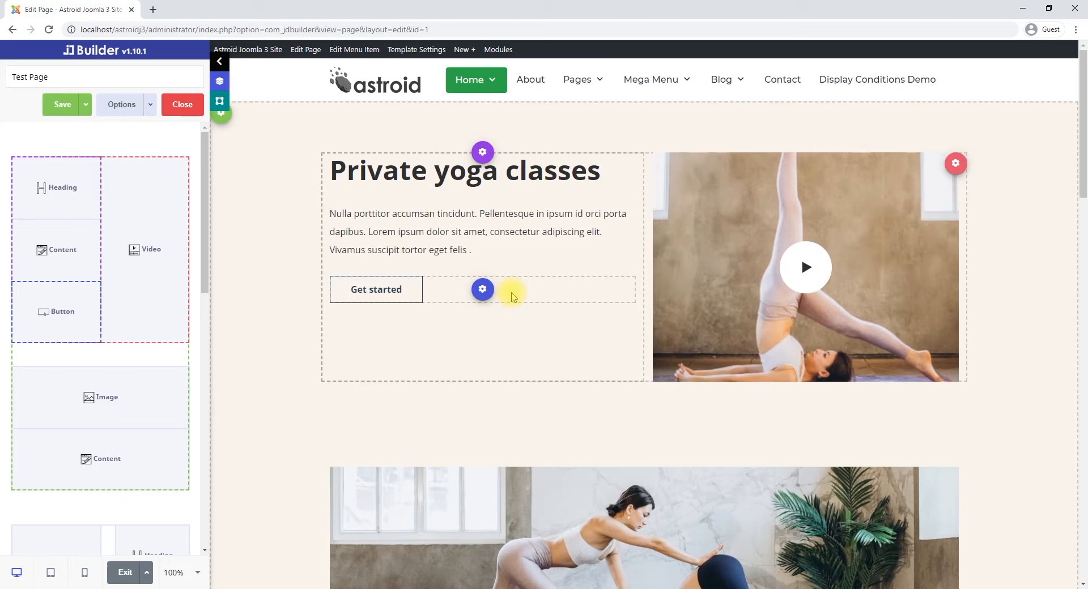
# - Add a Buttons Group element to the hero column and delete the old Get started button
pyautogui.click(483, 289)
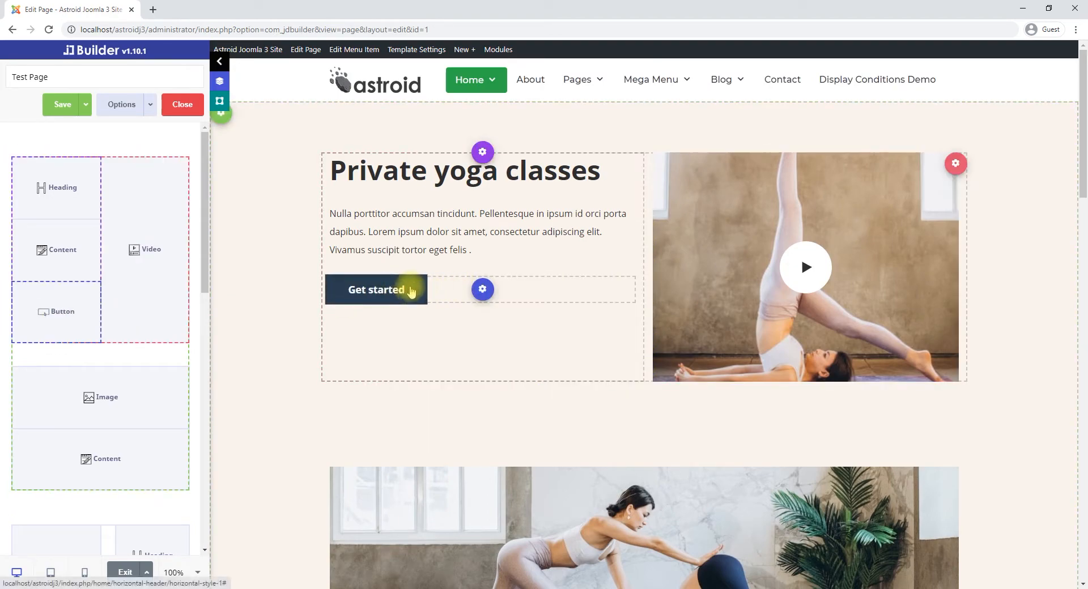
pyautogui.moveTo(453, 293)
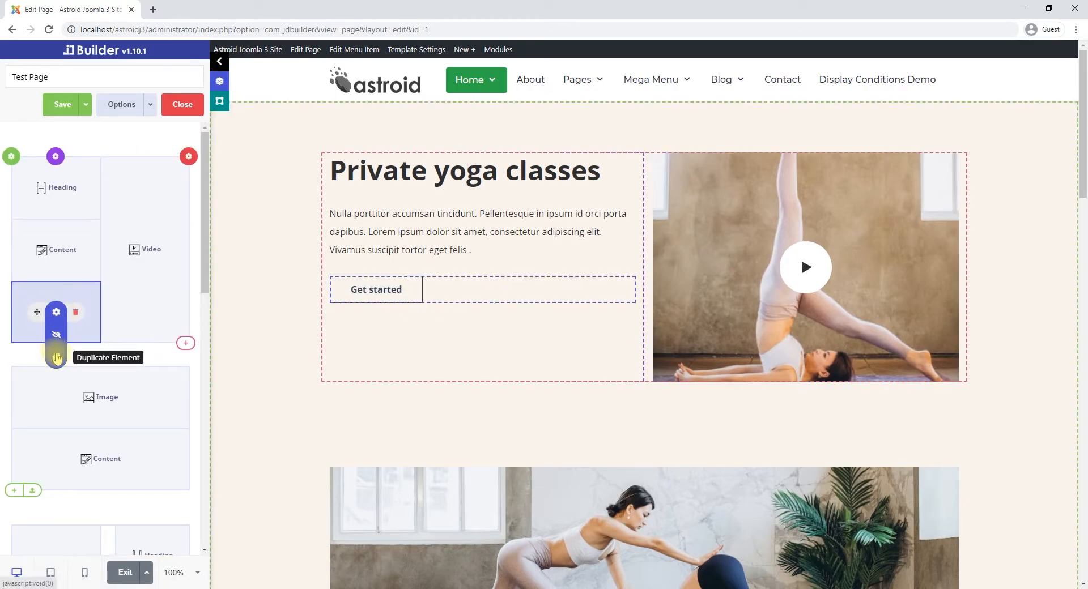
pyautogui.click(56, 357)
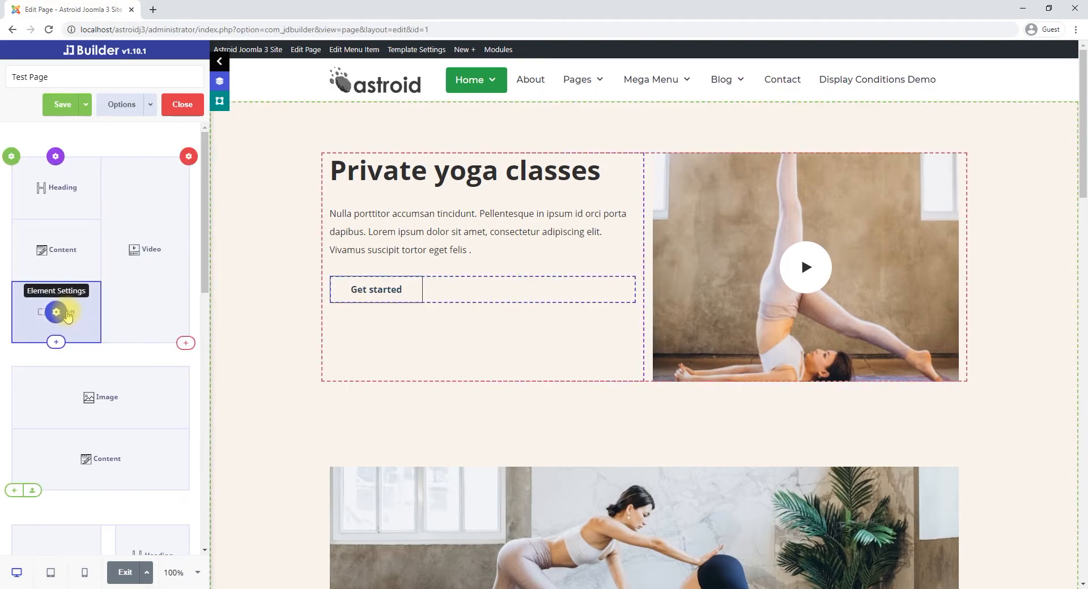
pyautogui.click(55, 342)
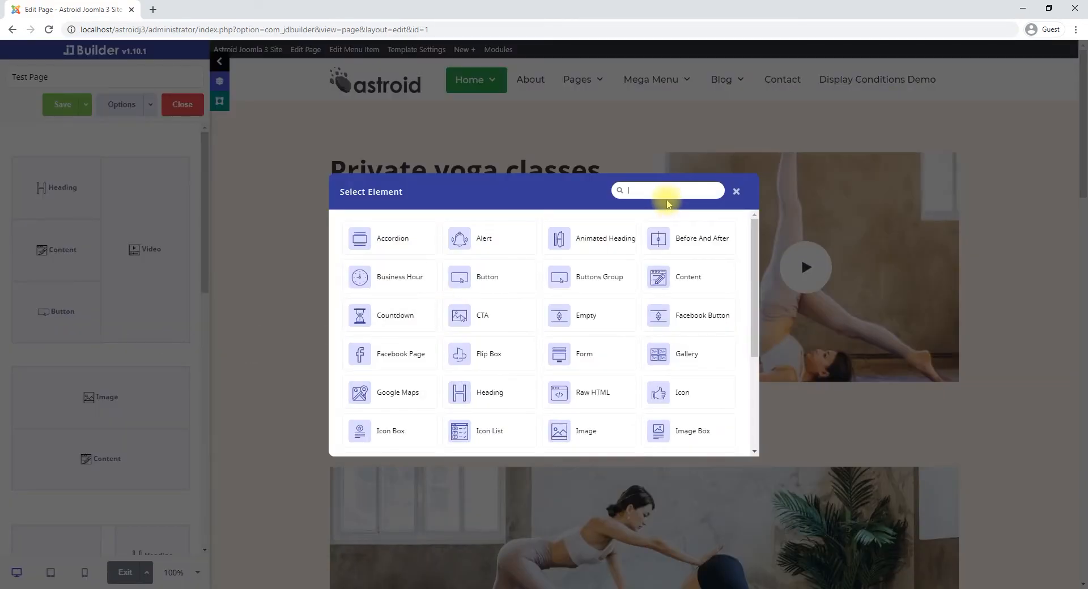
pyautogui.write('button')
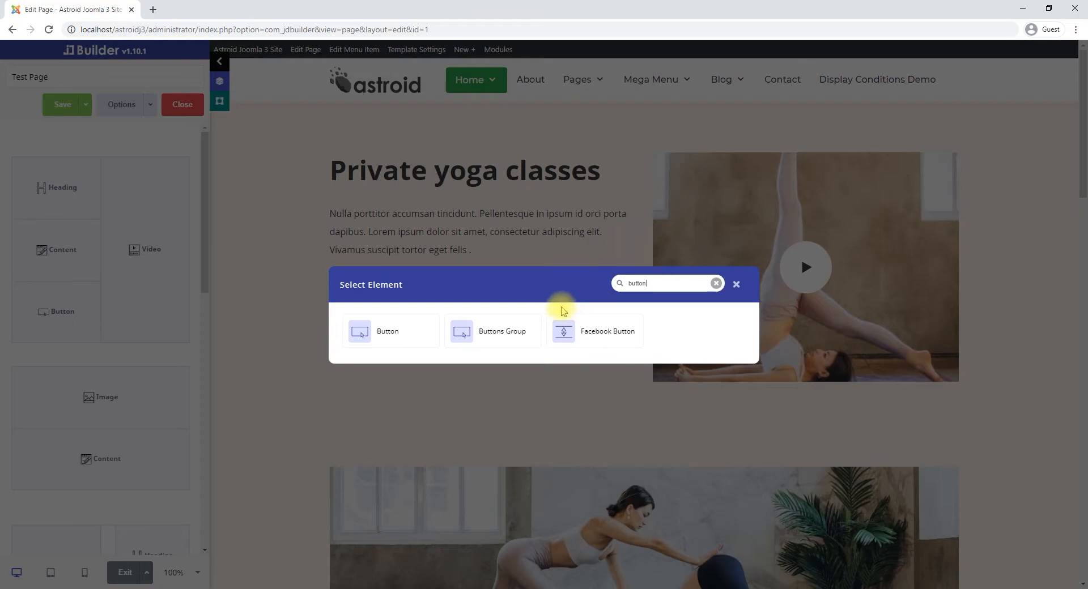
pyautogui.click(502, 331)
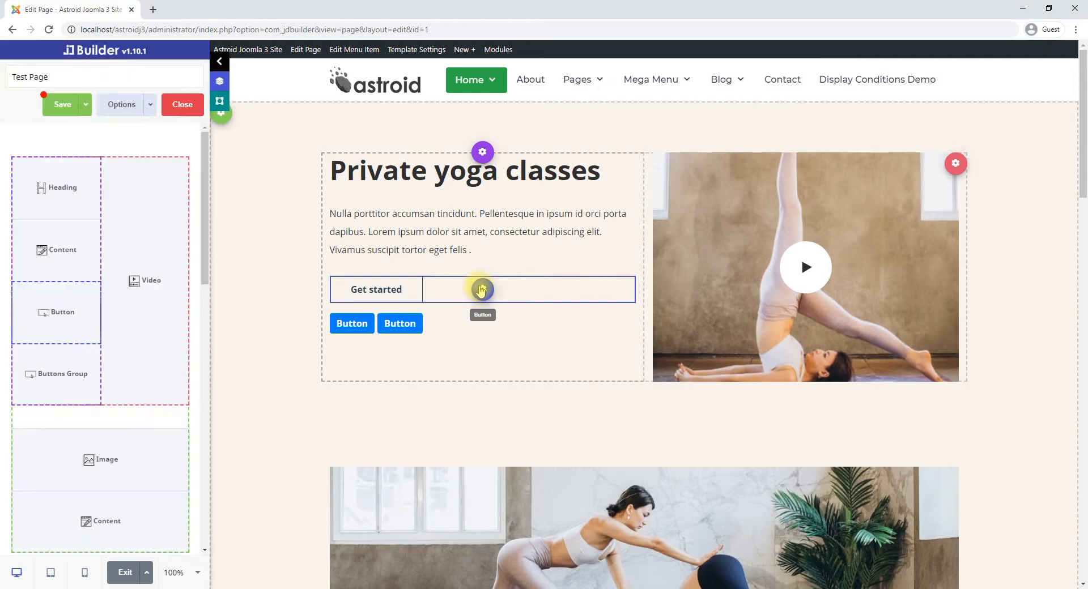
pyautogui.click(481, 289)
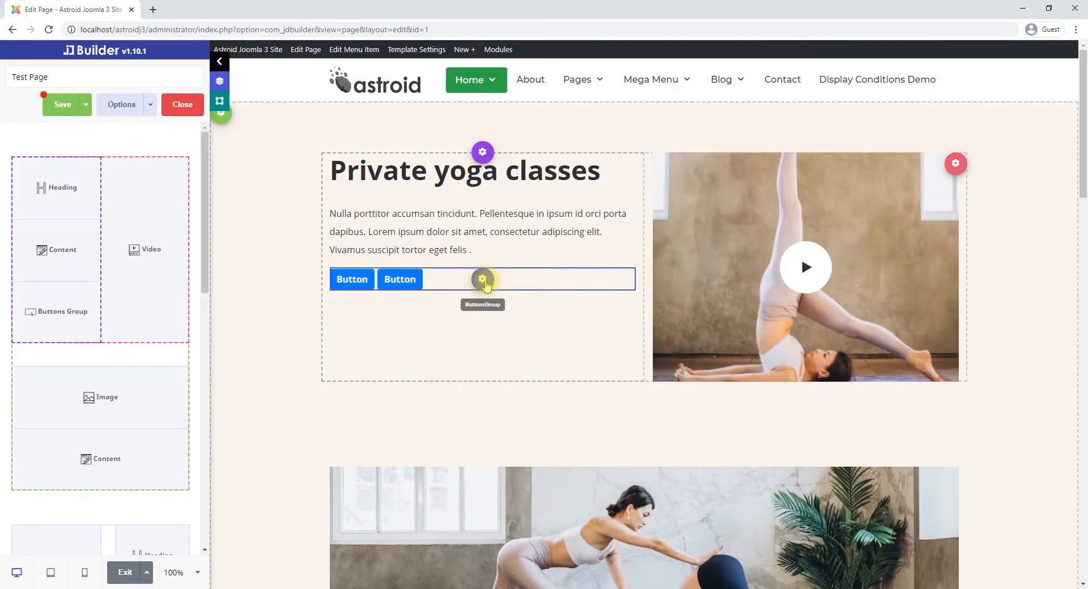
# - Style the group's buttons with #24394A text and border on a transparent background
pyautogui.click(483, 279)
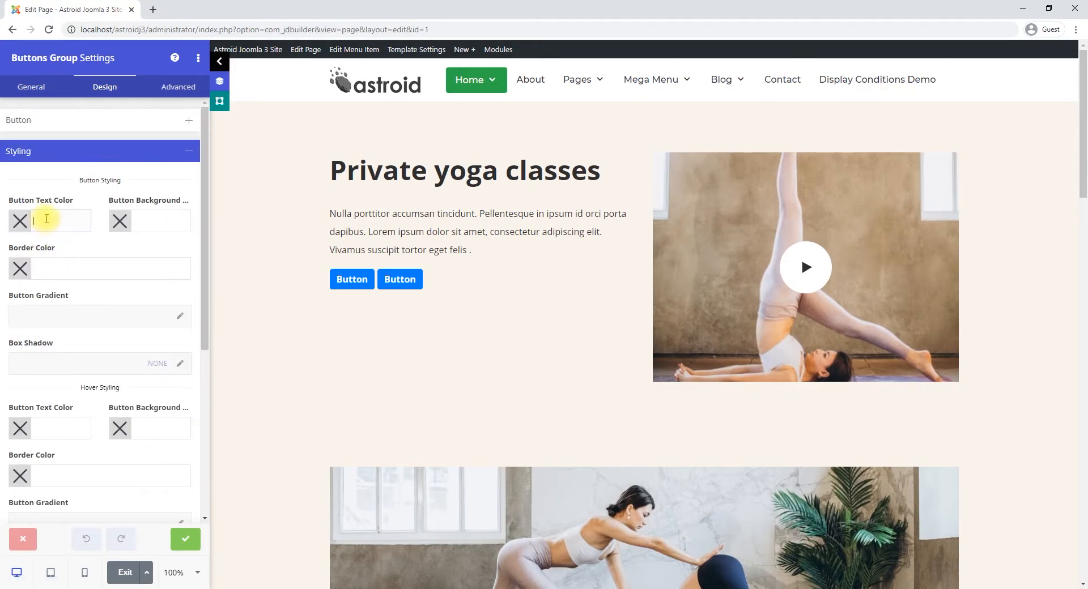
pyautogui.write('#24394A')
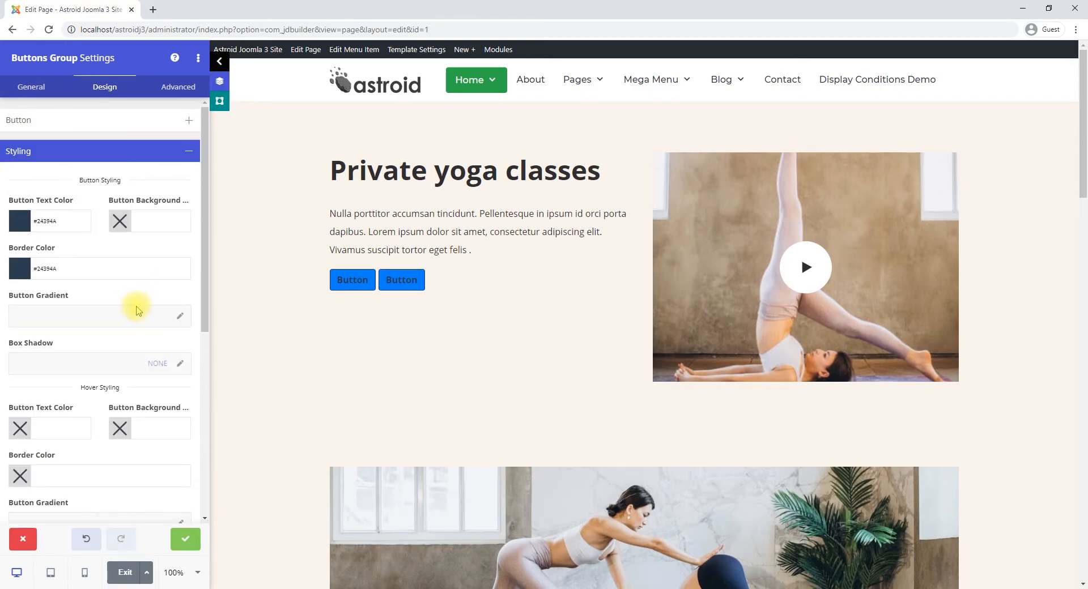
pyautogui.click(119, 221)
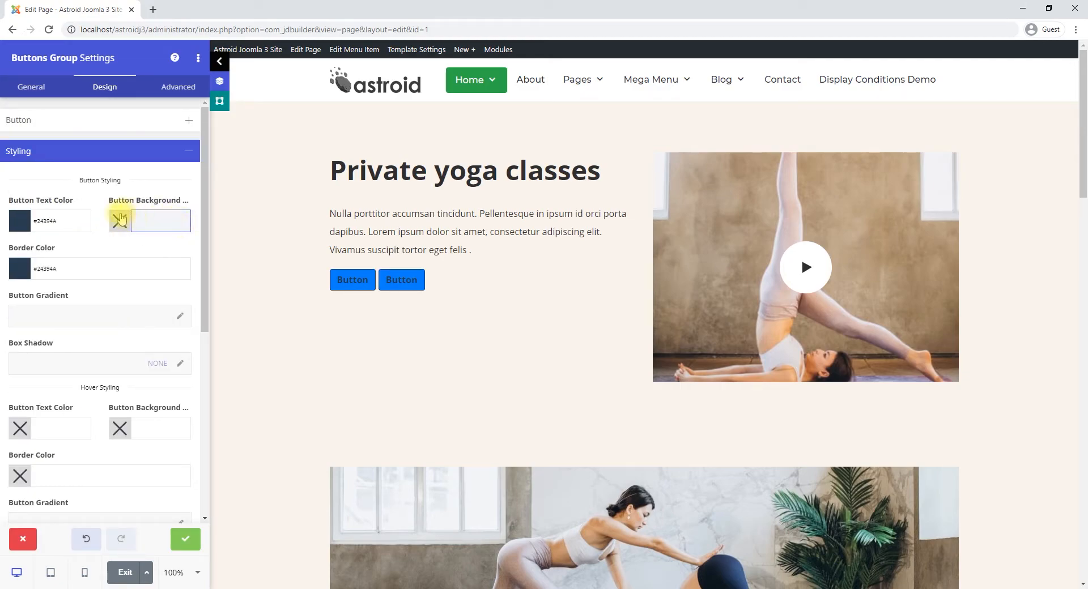
pyautogui.click(119, 221)
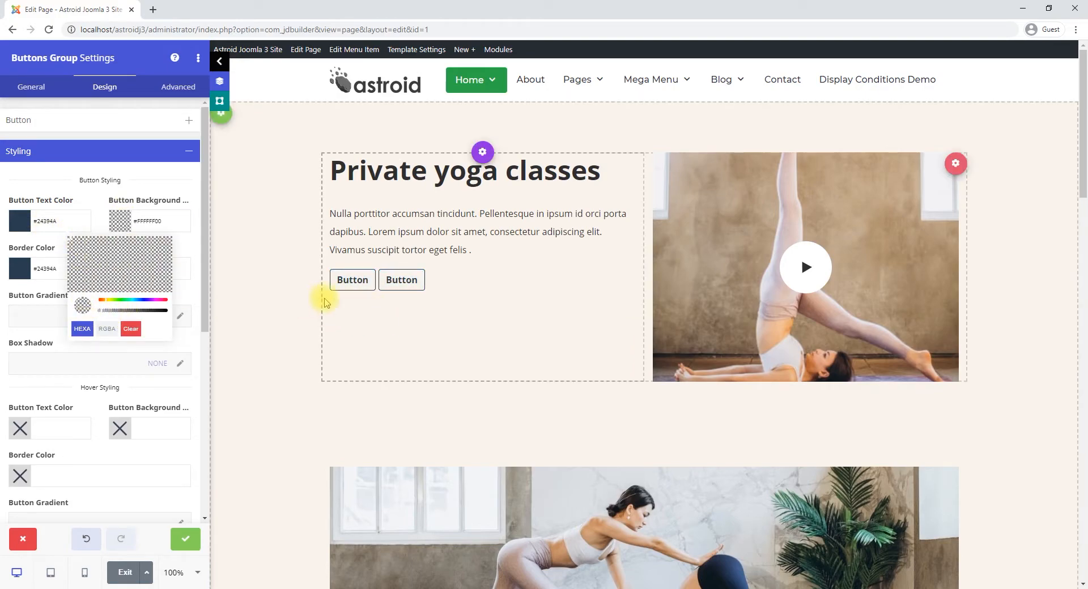
pyautogui.click(111, 333)
pyautogui.write('10')
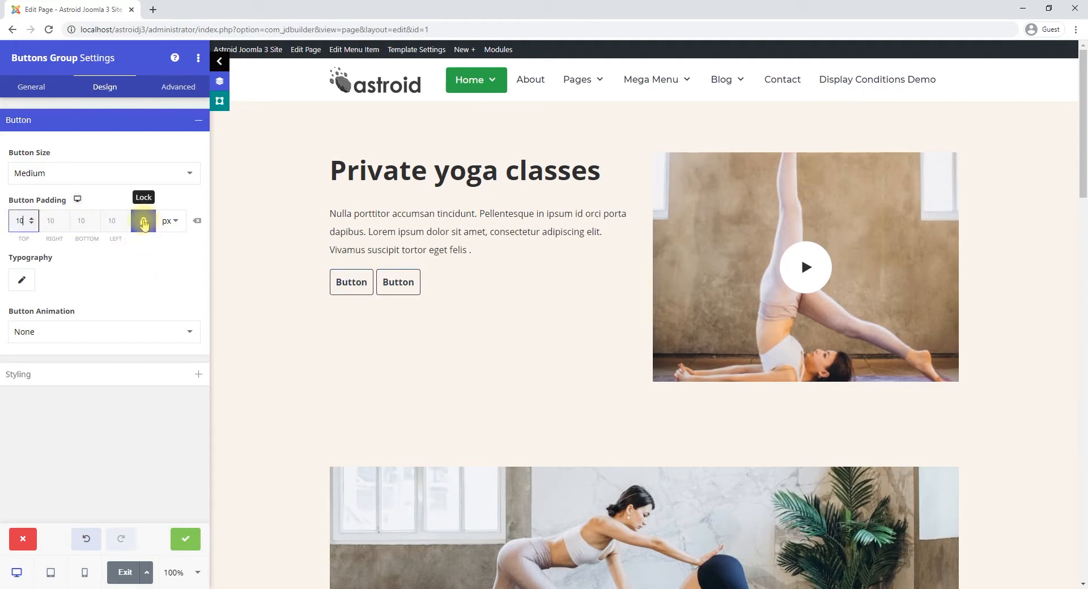
# - Unlock Button Padding and set 30 px on the right and left sides
pyautogui.click(144, 221)
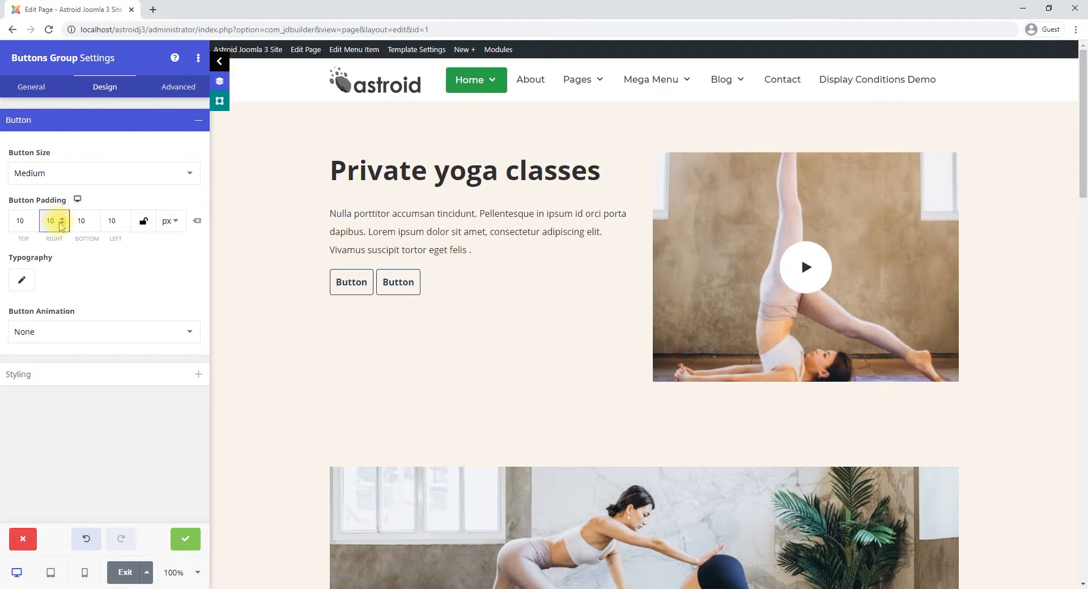
pyautogui.write('30')
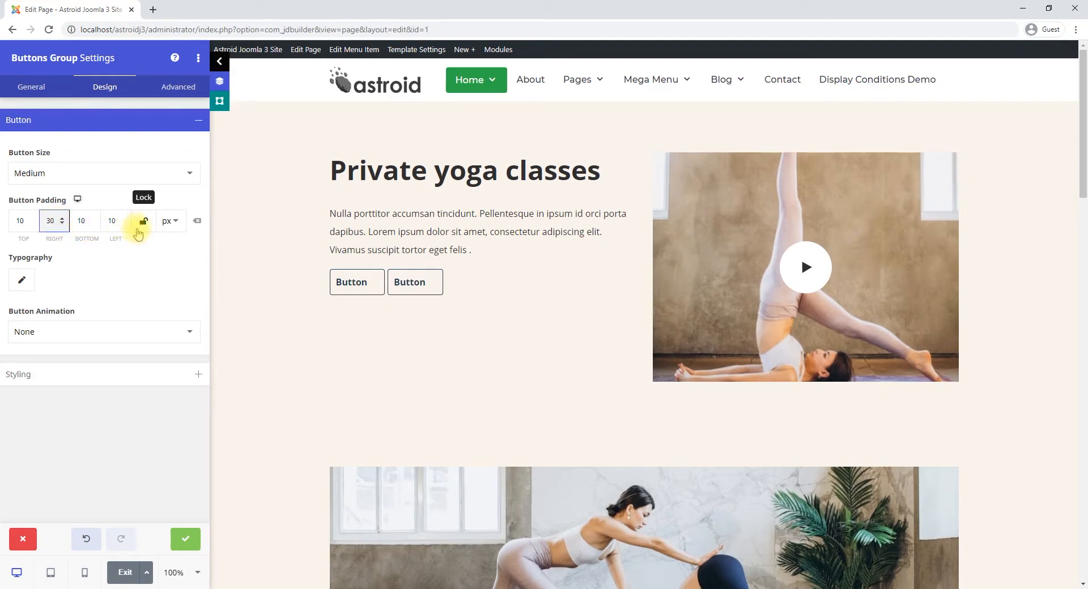
pyautogui.click(142, 221)
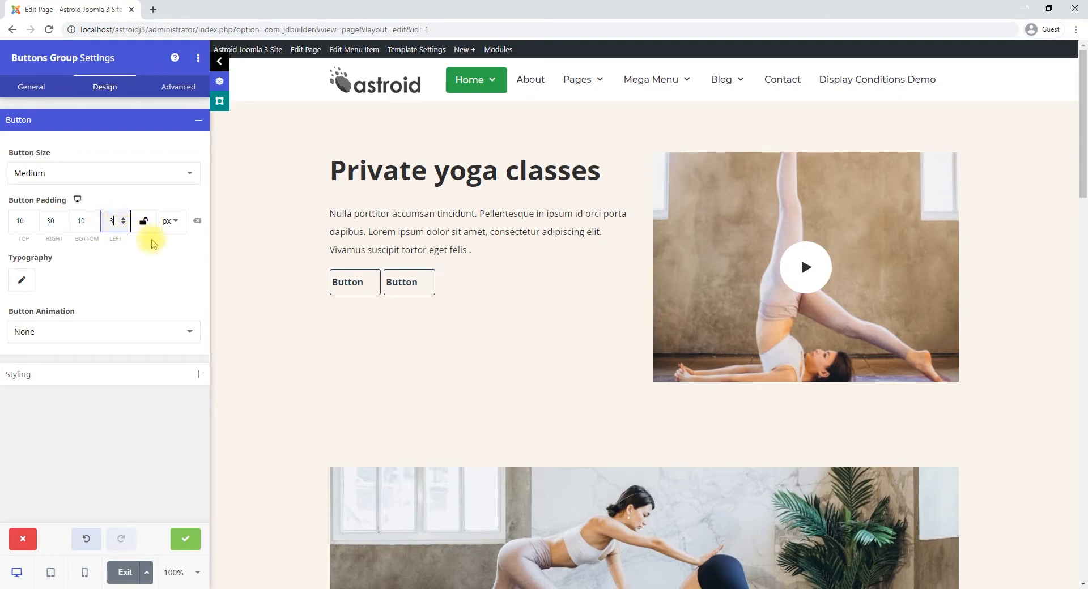
pyautogui.write('0')
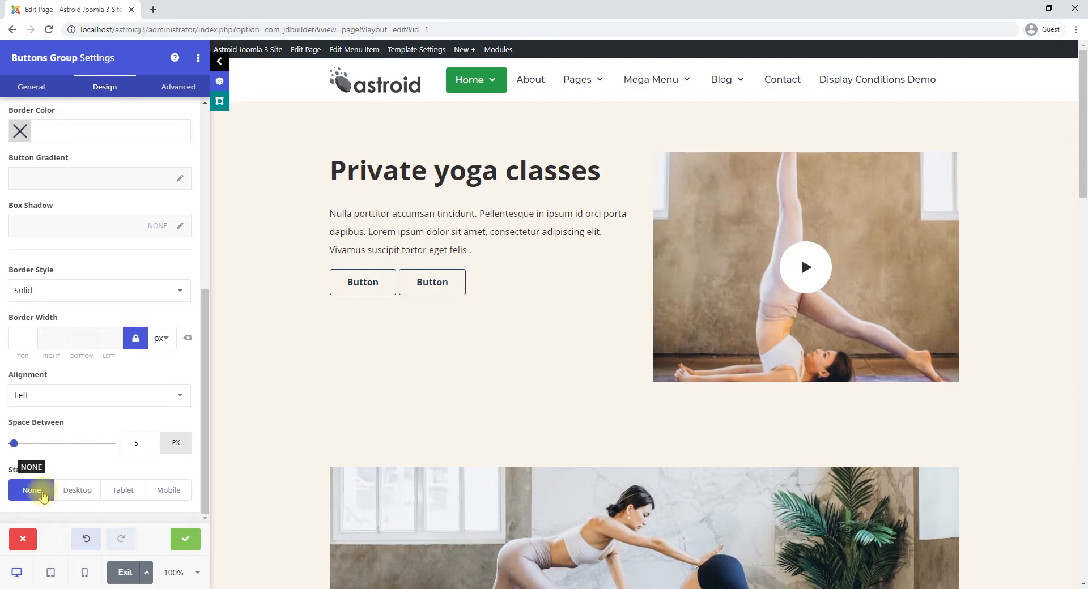
# - Set Stack On to None so the buttons sit in one row, and widen the gap between them
pyautogui.click(77, 490)
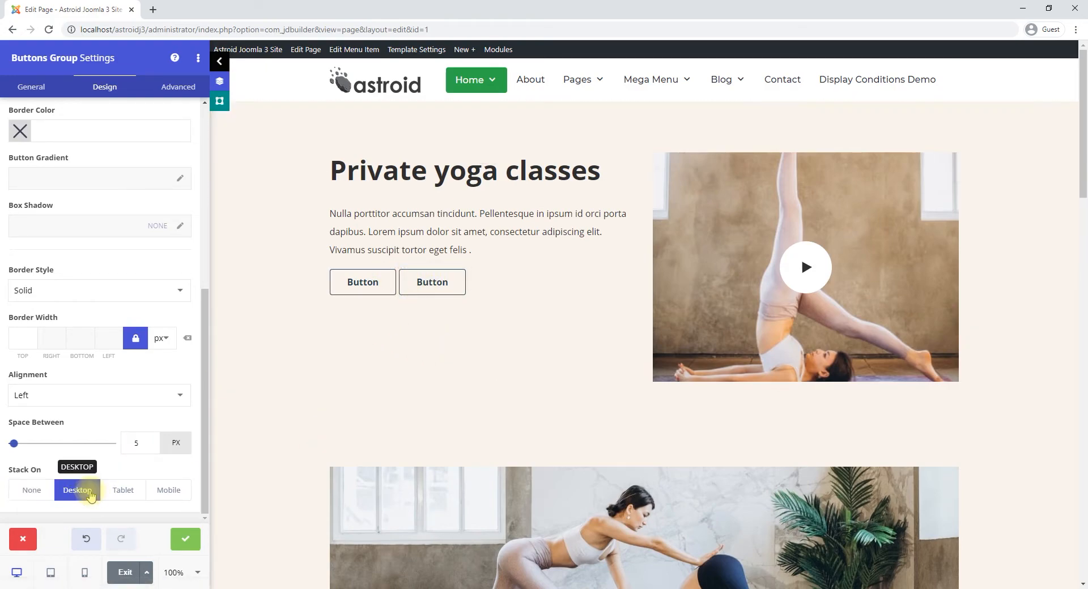
pyautogui.click(77, 489)
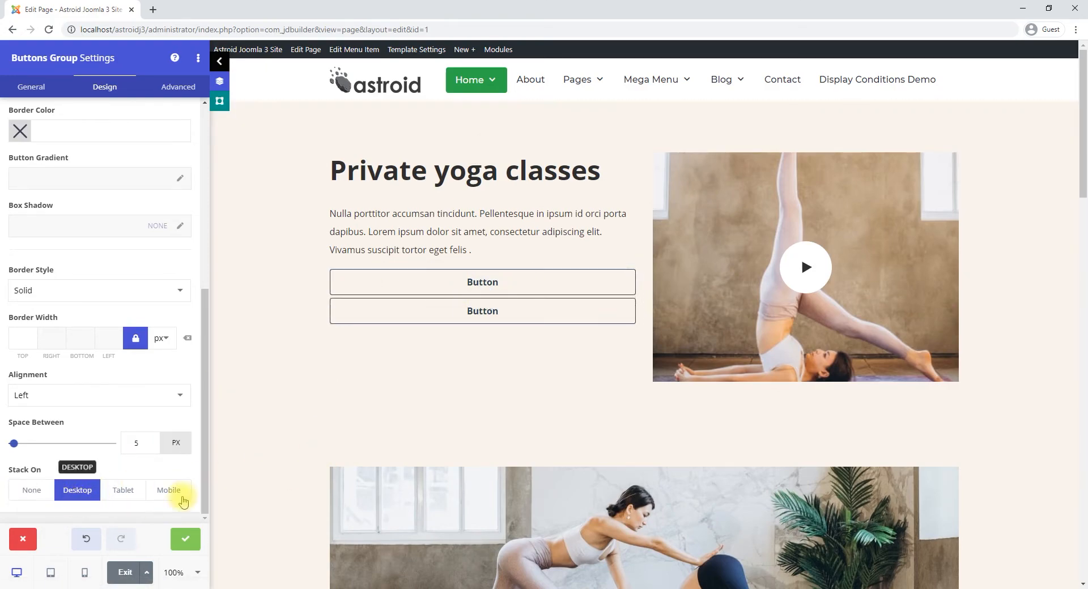
pyautogui.click(123, 490)
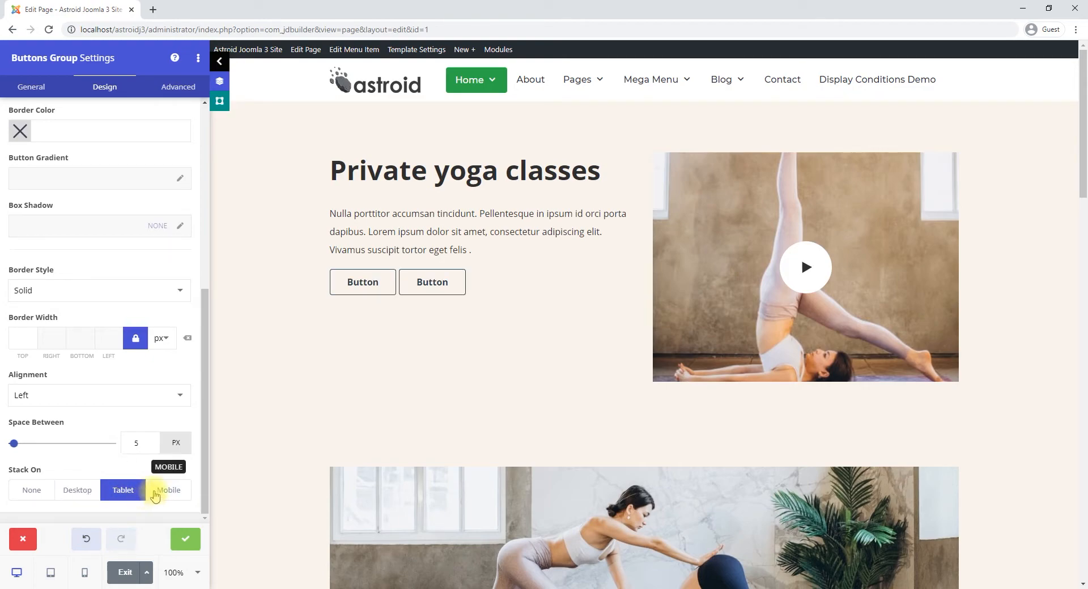
pyautogui.click(168, 490)
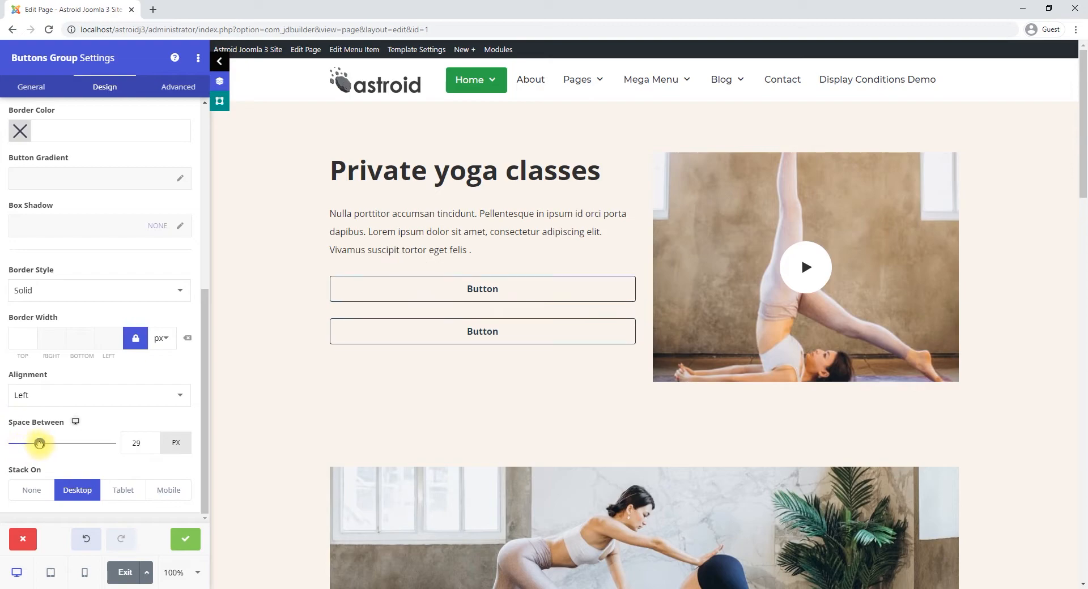
pyautogui.moveTo(40, 443); pyautogui.dragTo(53, 443)
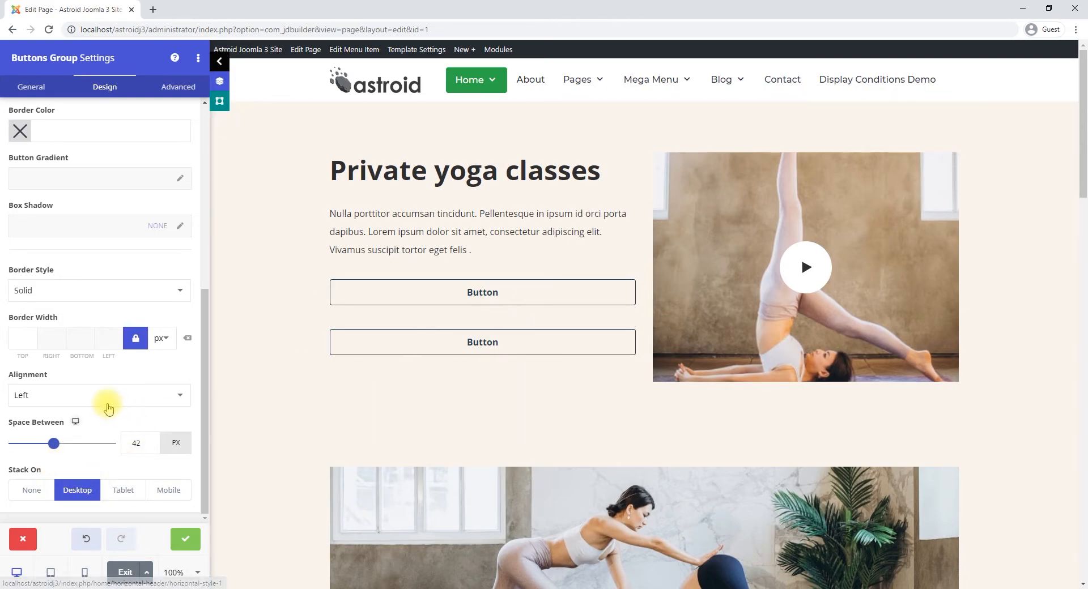
# - Try Center, Right and Justify alignment, then settle on Left alignment
pyautogui.click(100, 395)
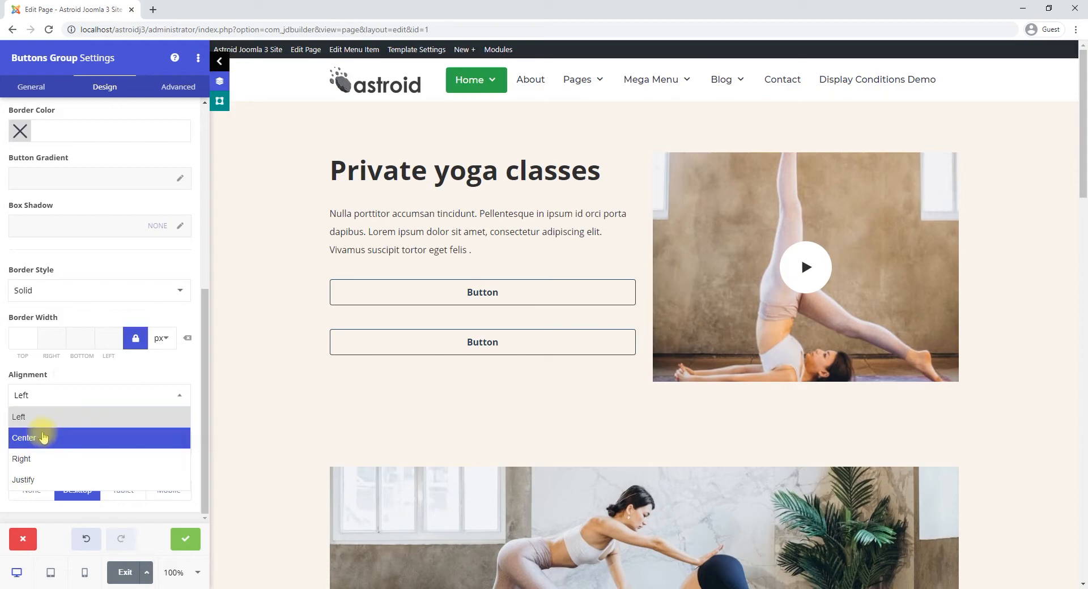
pyautogui.click(24, 437)
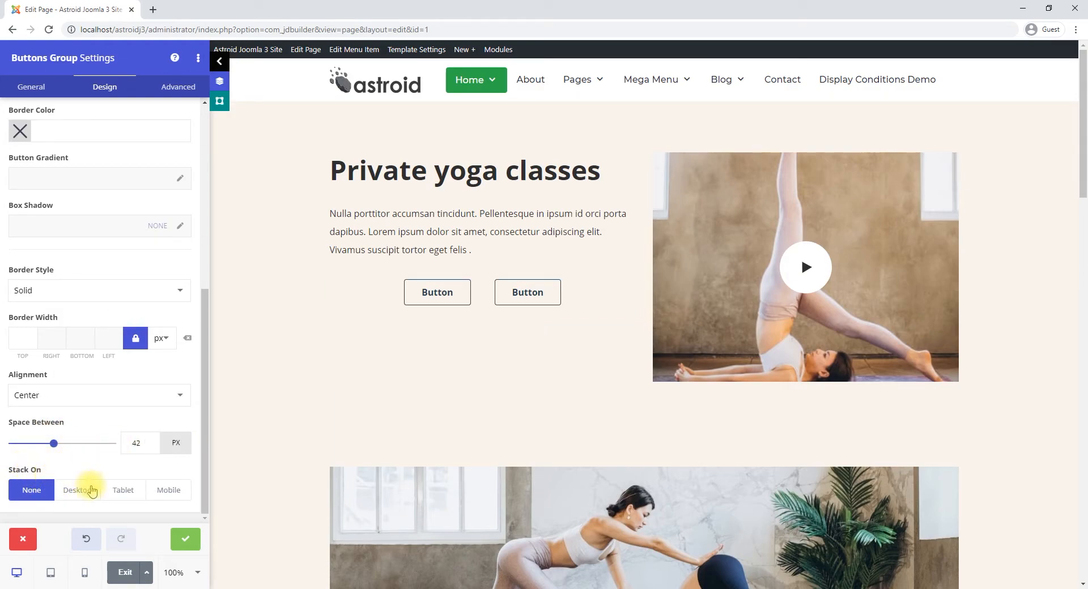
pyautogui.click(98, 395)
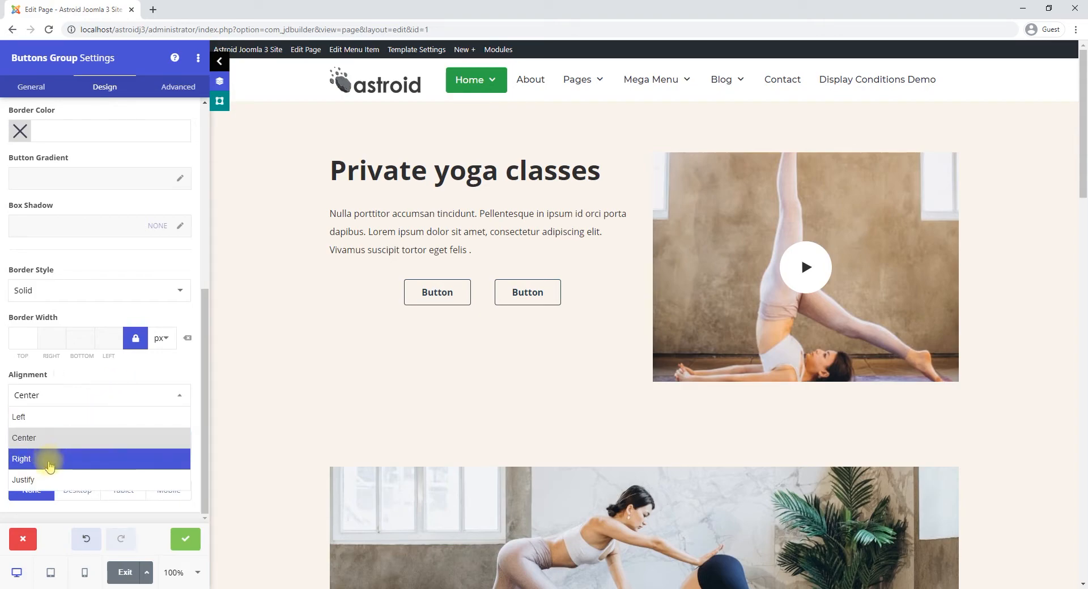
pyautogui.click(22, 459)
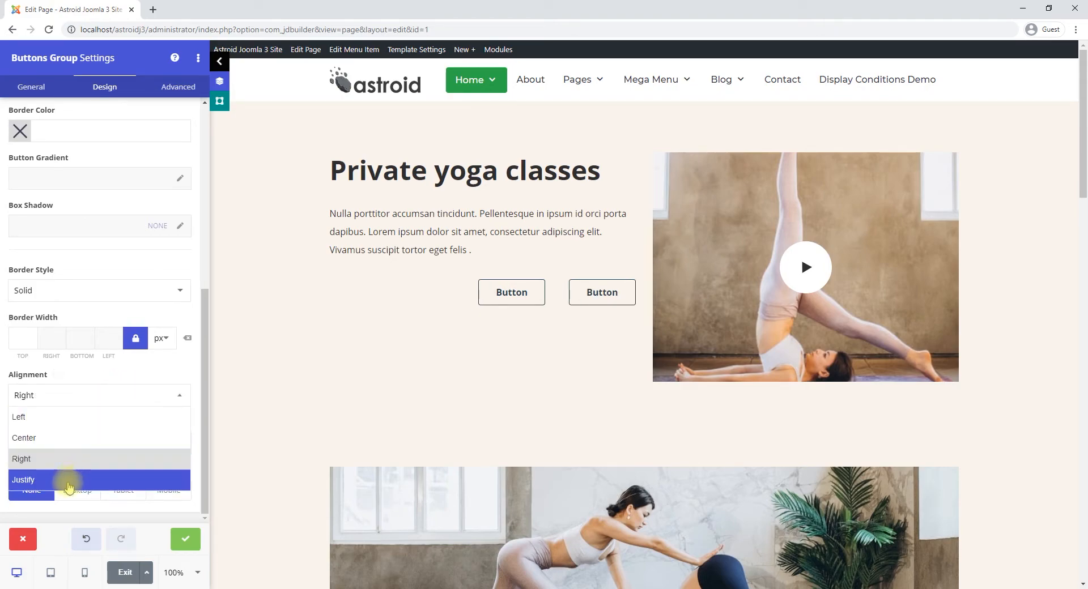
pyautogui.click(23, 480)
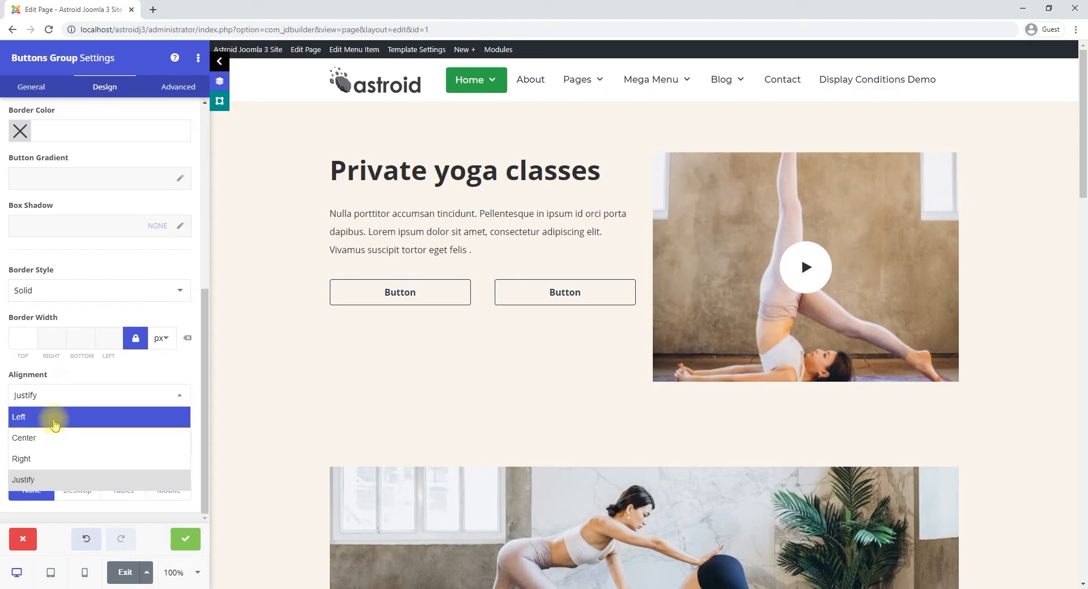
pyautogui.click(19, 417)
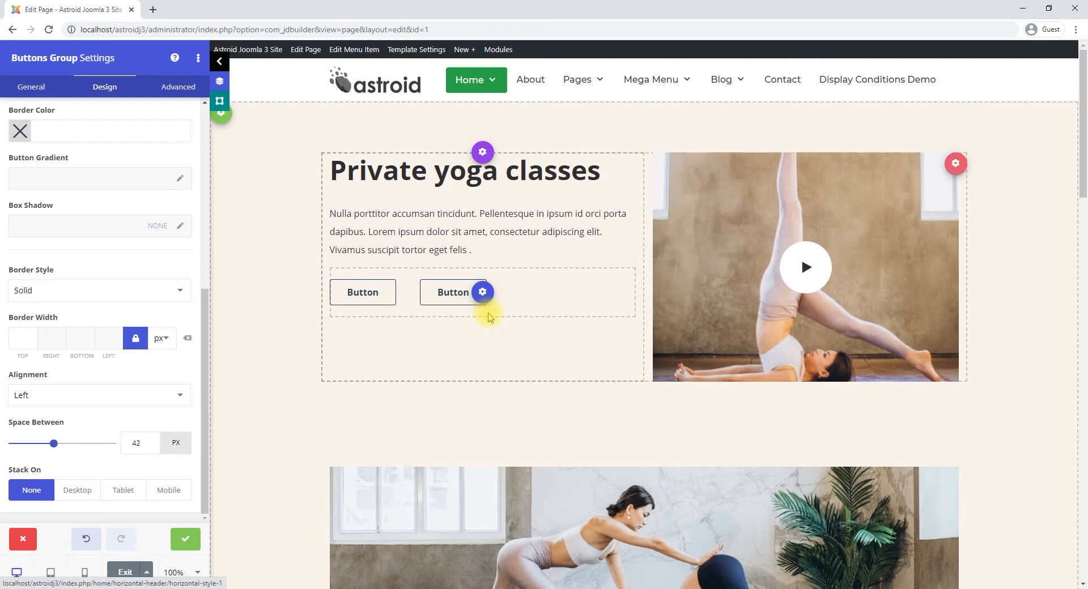
# - Relabel the first button 'Click here' in the General tab's item settings
pyautogui.click(31, 87)
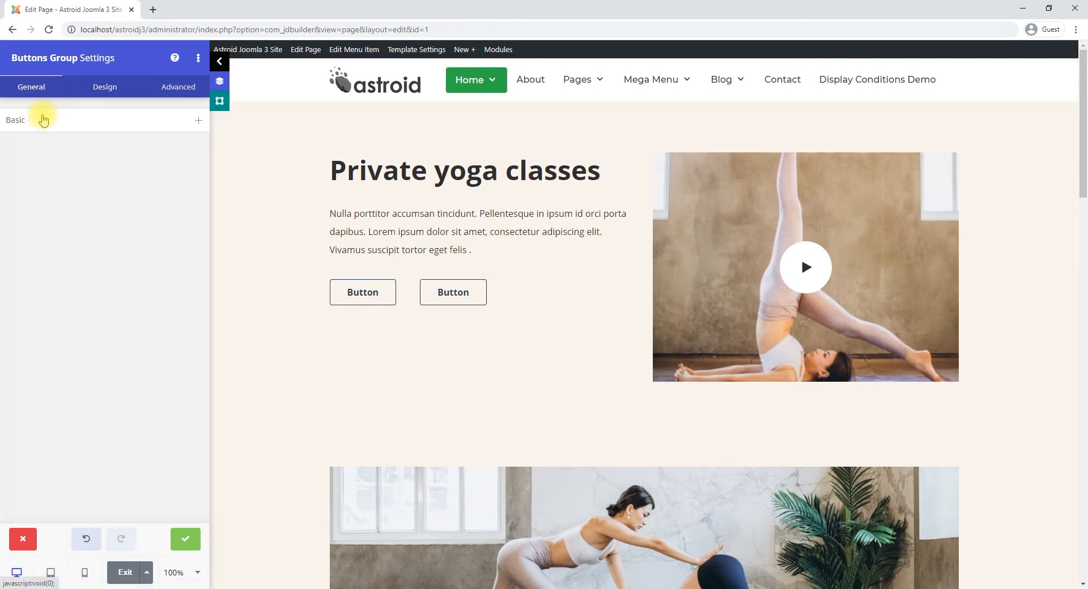
pyautogui.click(15, 119)
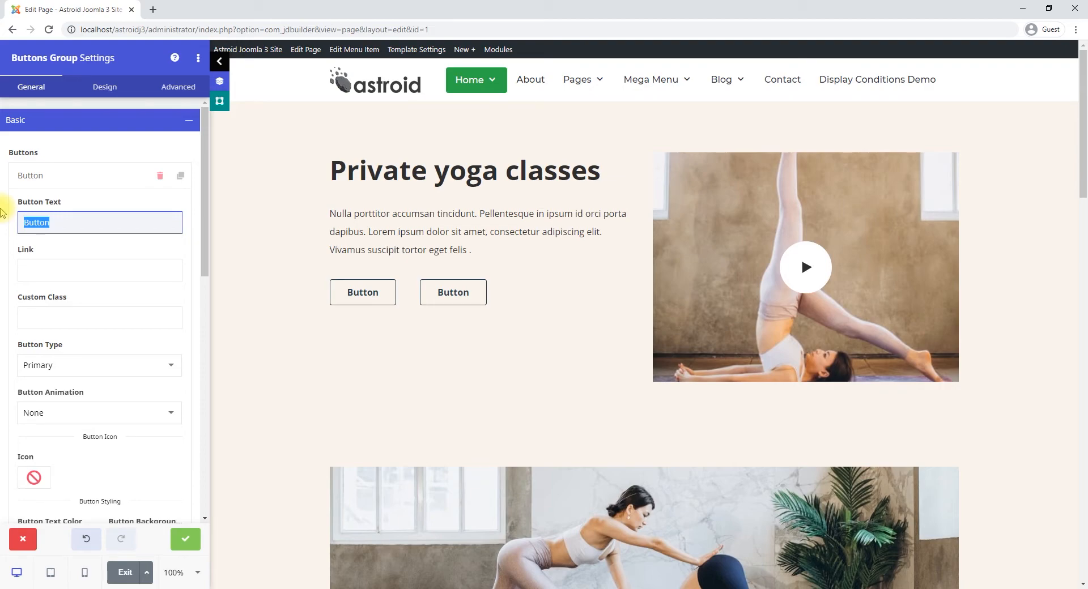
pyautogui.write('Pri')
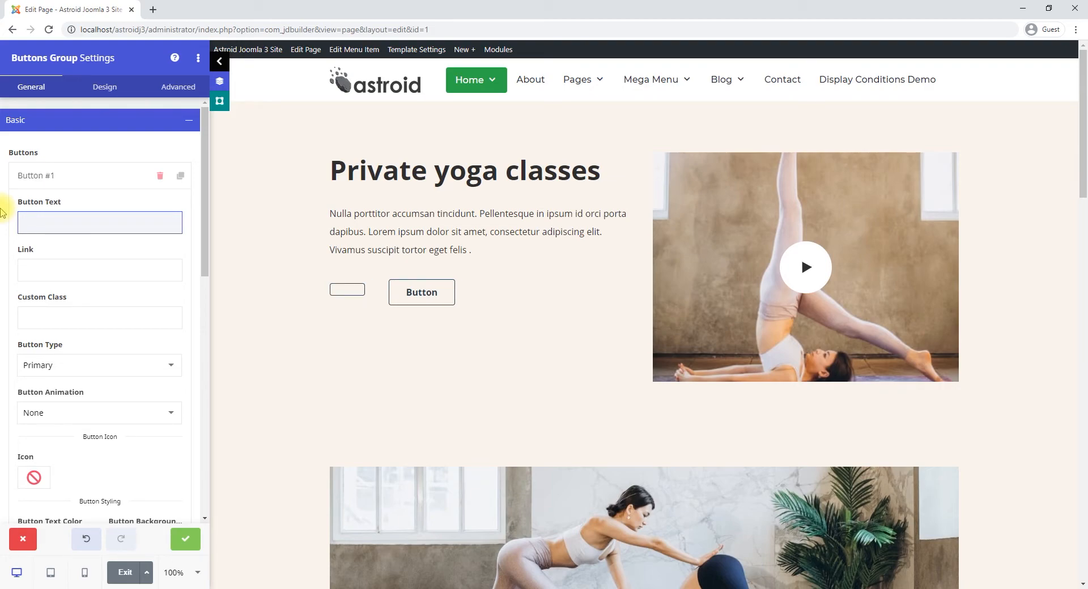
pyautogui.write('Click here')
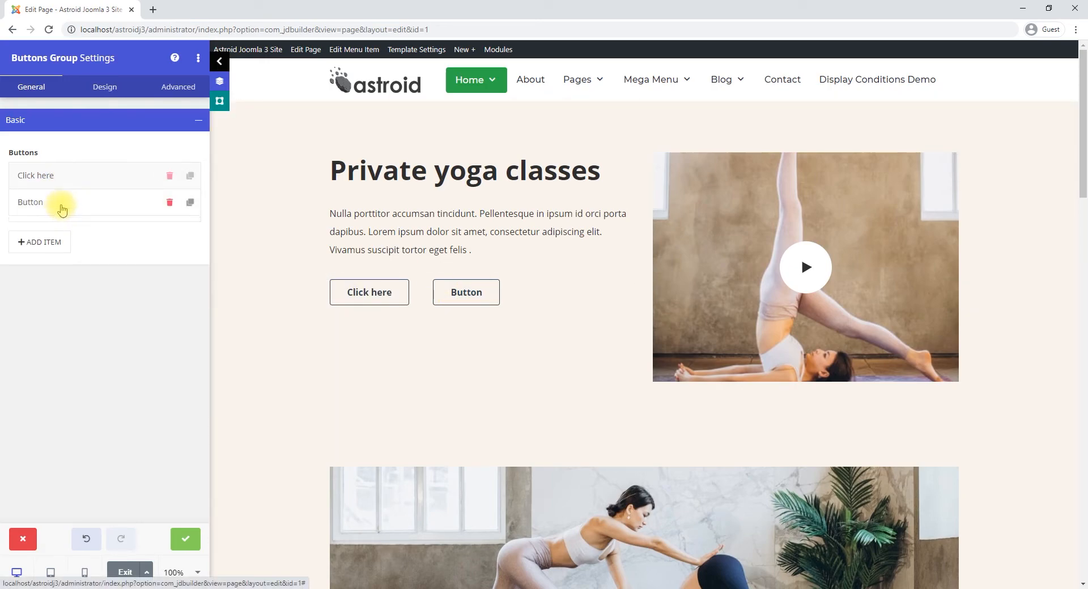
# - Relabel the second button 'Learn More' and duplicate it as a third button
pyautogui.click(31, 202)
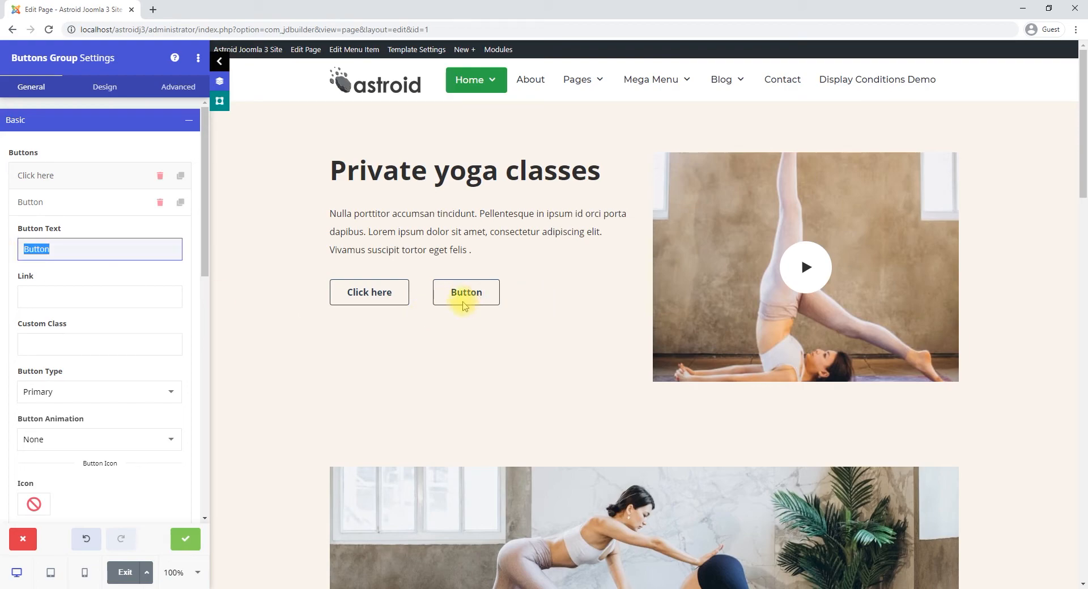
pyautogui.write('Learn More')
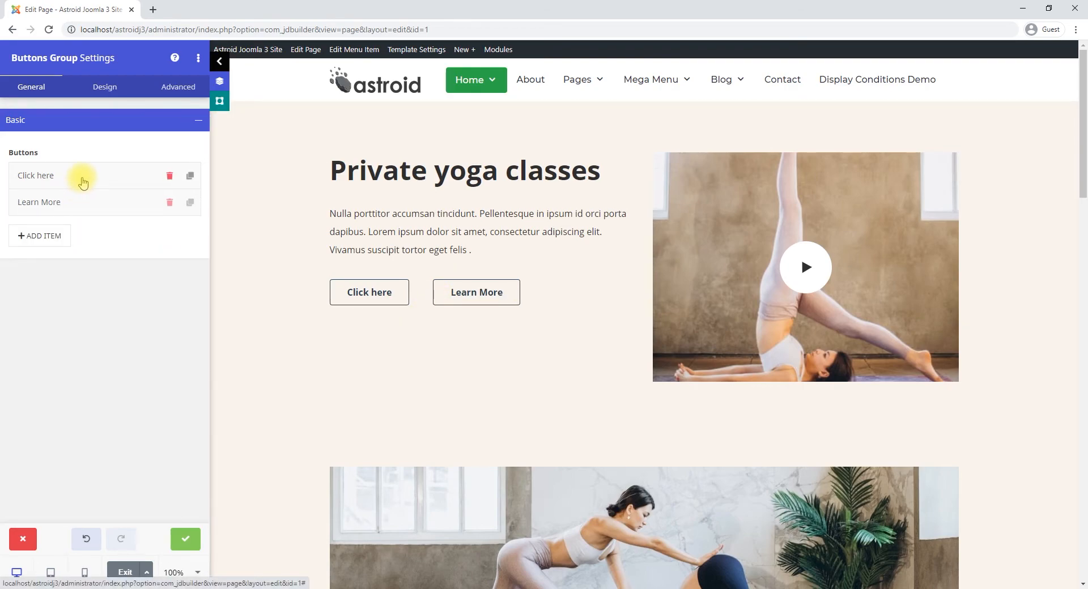
pyautogui.moveTo(127, 216)
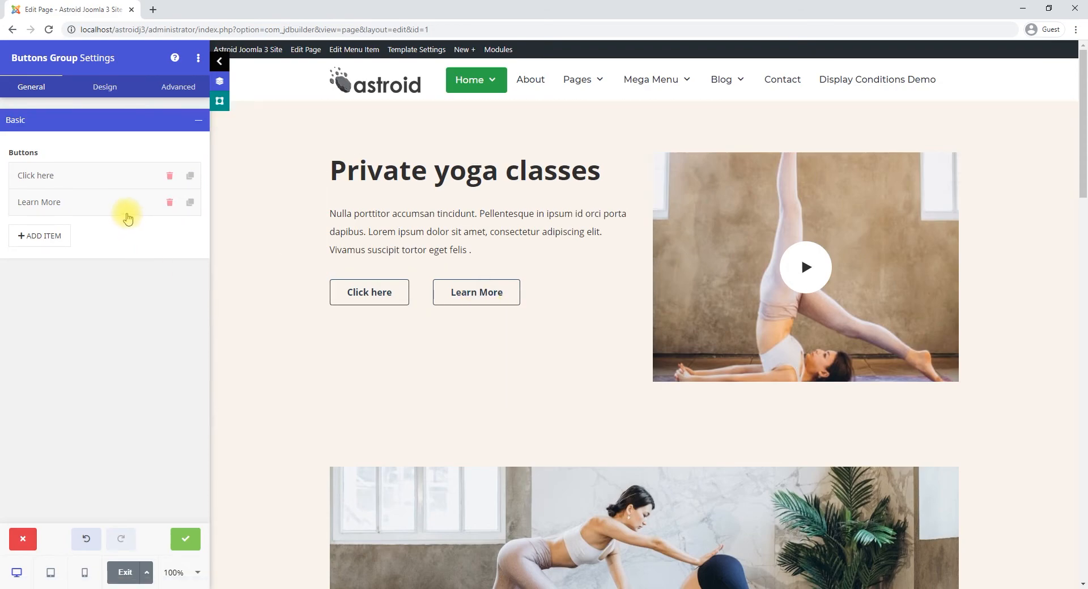
pyautogui.click(189, 201)
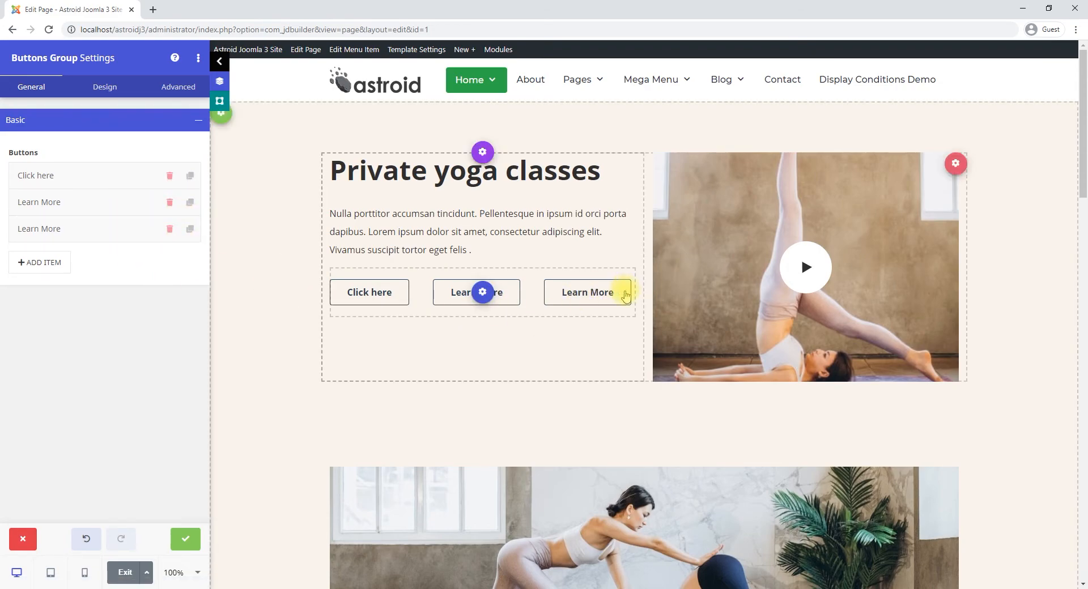
pyautogui.click(587, 292)
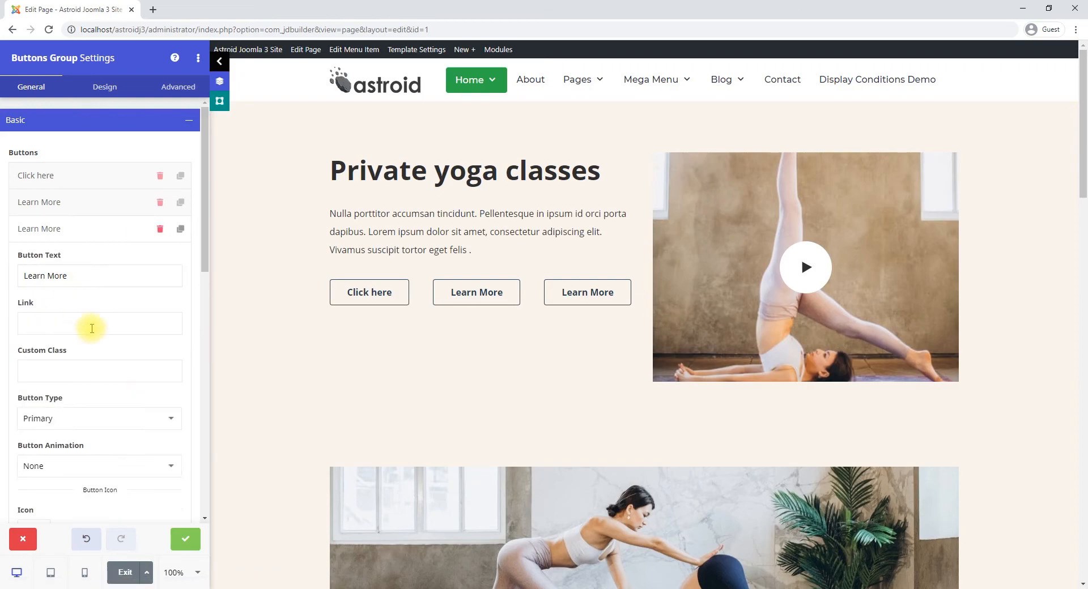
# - Reduce Space Between to 17px so all three buttons fit one row, and apply the settings
pyautogui.click(33, 359)
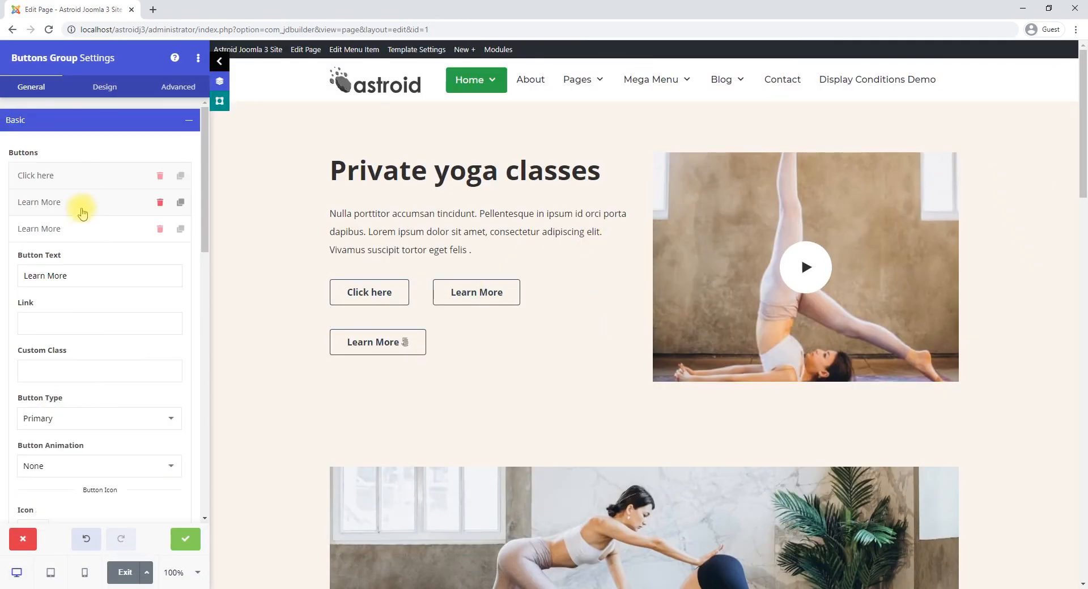
pyautogui.click(105, 87)
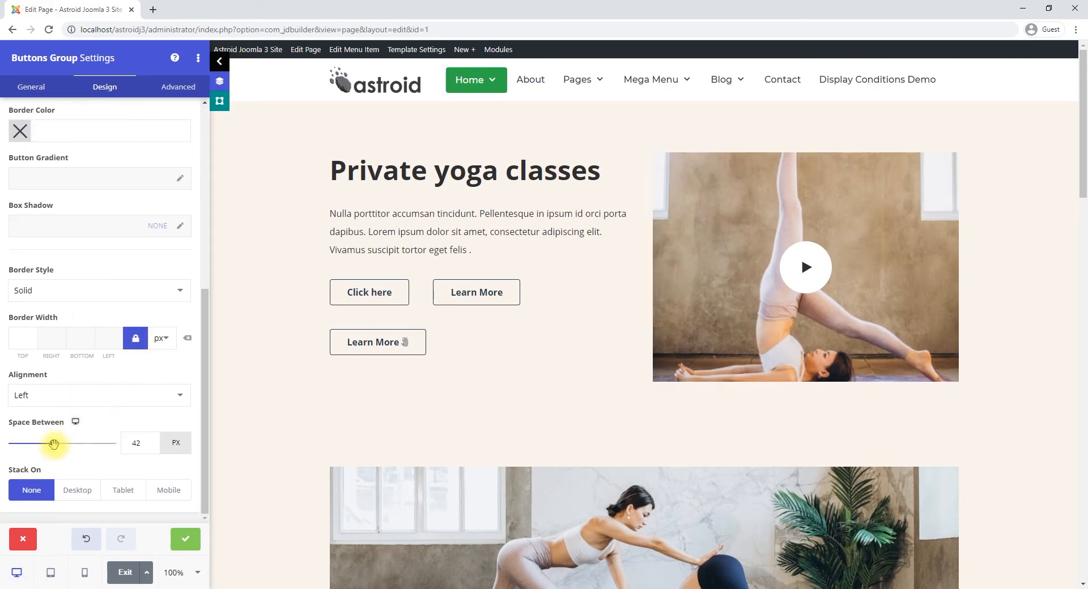
pyautogui.moveTo(55, 443); pyautogui.dragTo(26, 444)
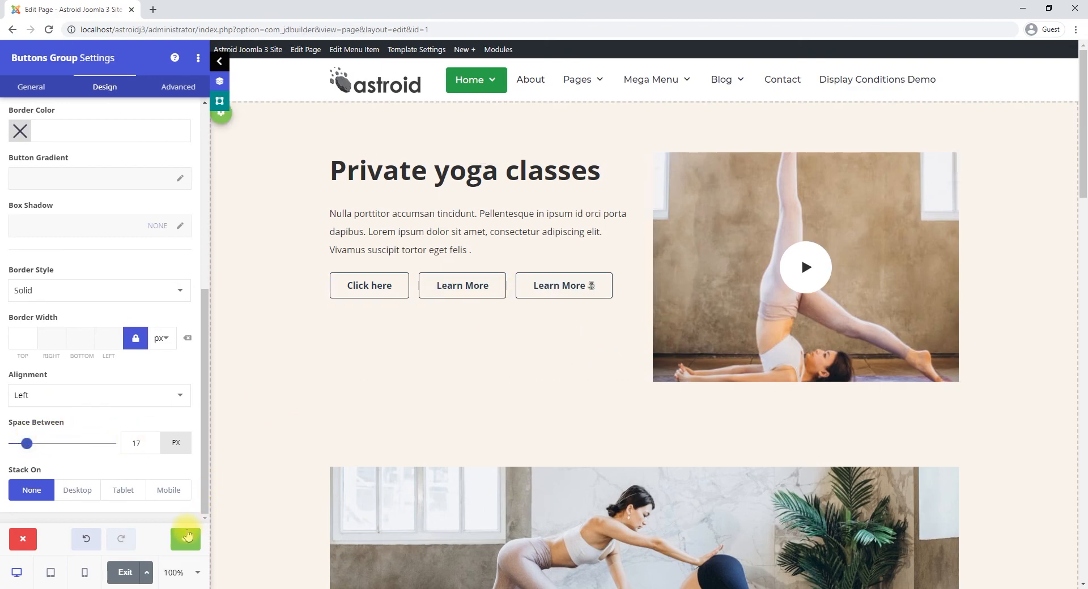
pyautogui.click(185, 539)
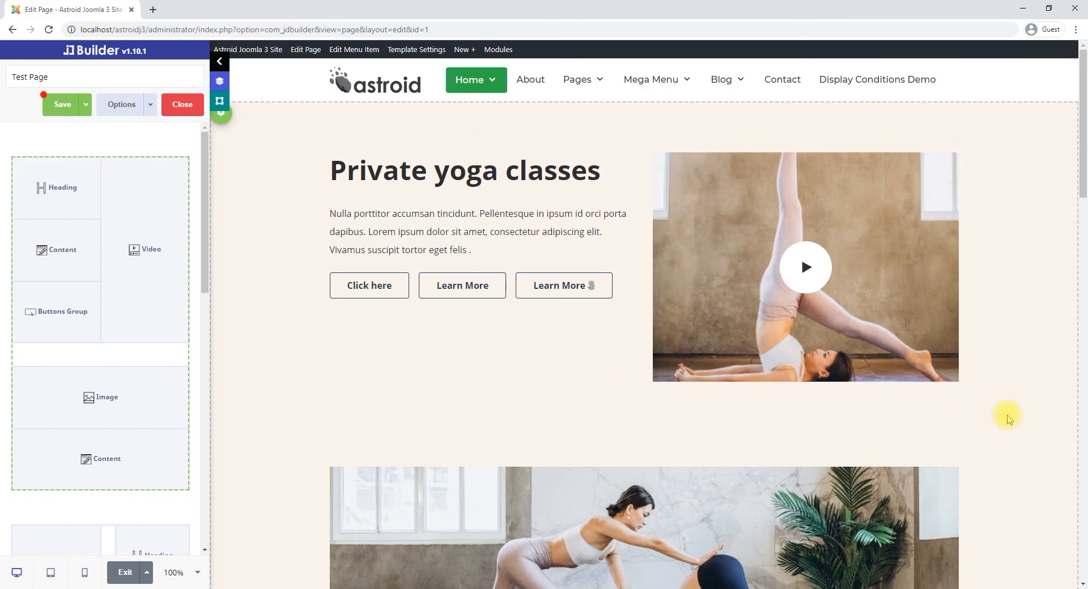
pyautogui.moveTo(1034, 398)
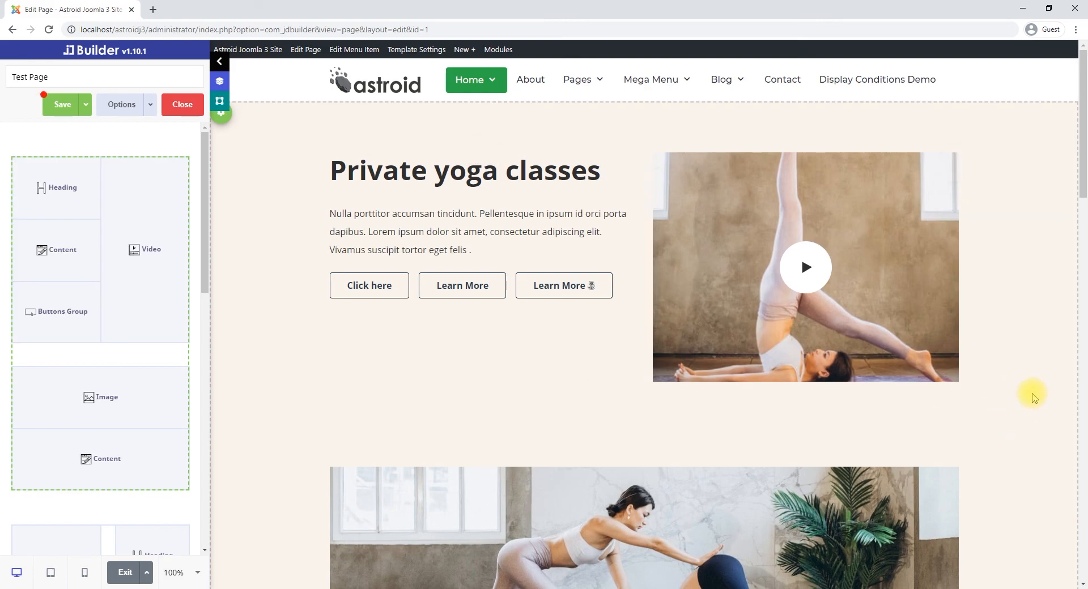